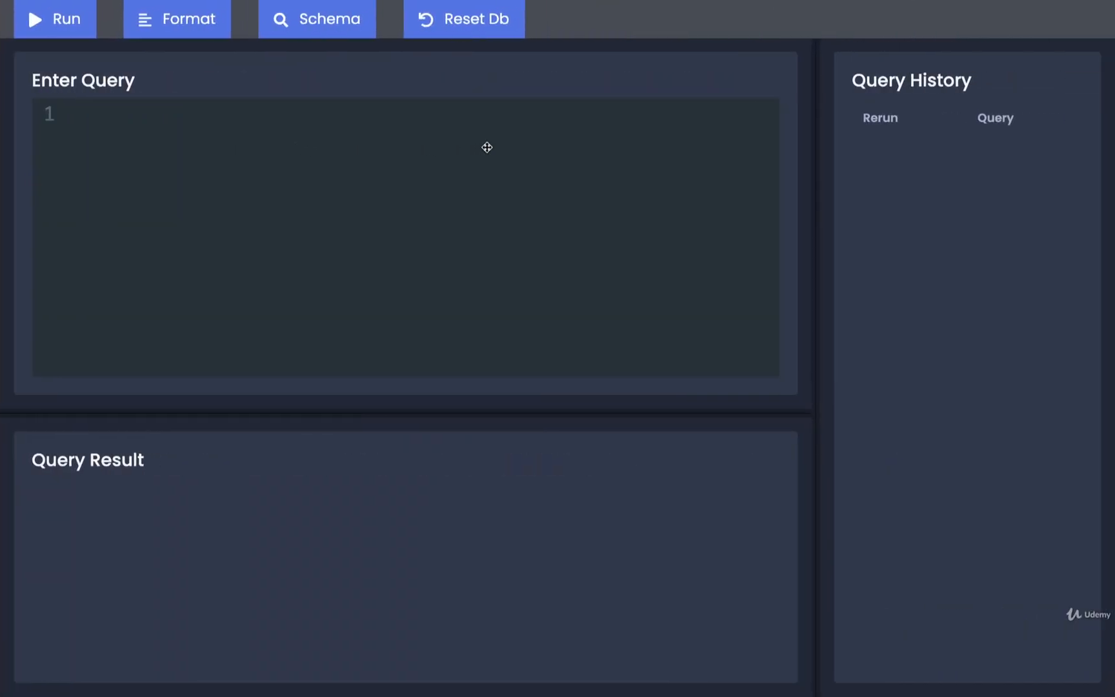
{"action": "mouse_move", "coordinate": [461, 161]}
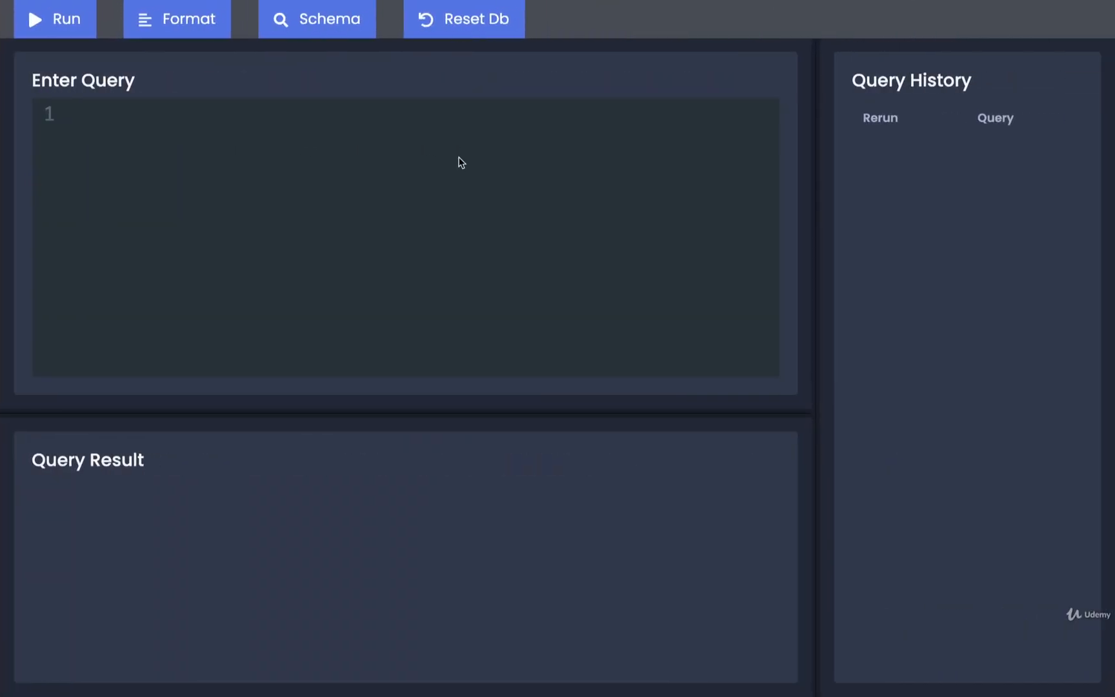
Write the query SELECT user_id FROM comments GROUP BY user_id; in the editor
{"action": "type", "text": "SELECT"}
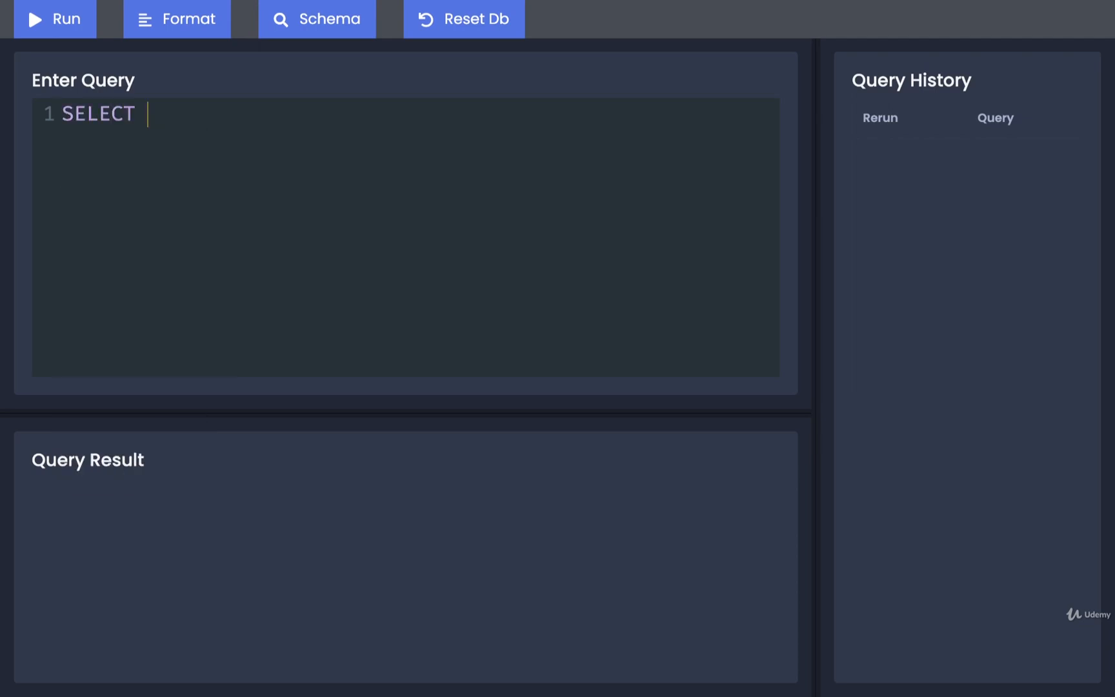
{"action": "type", "text": "user_id"}
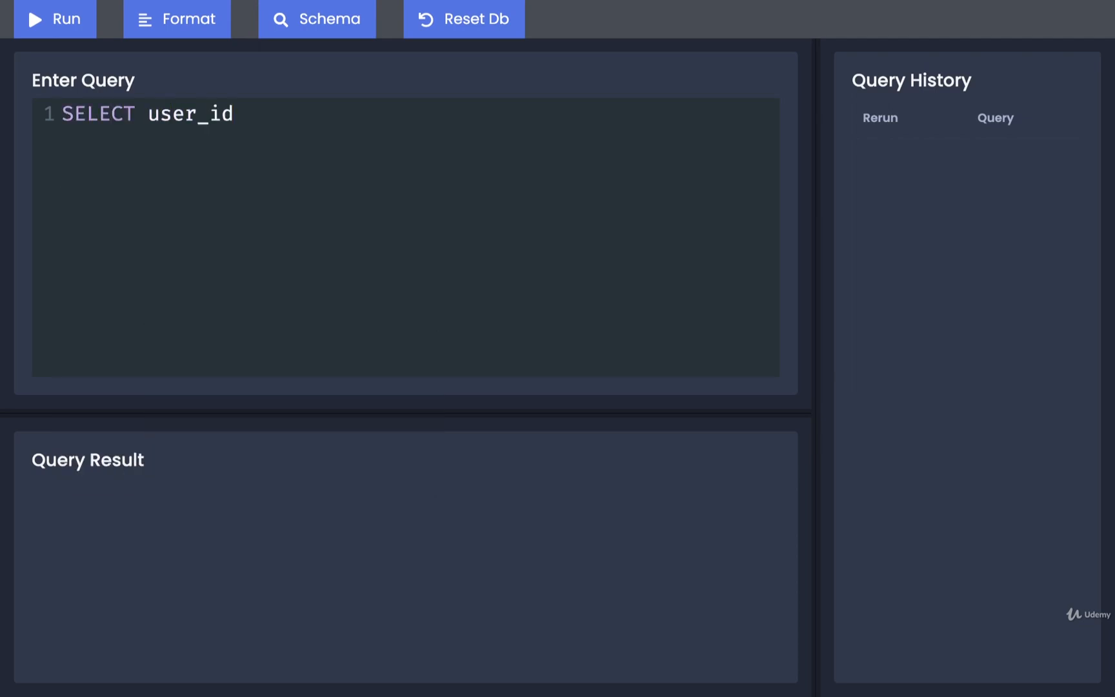
{"action": "type", "text": "FROM comments"}
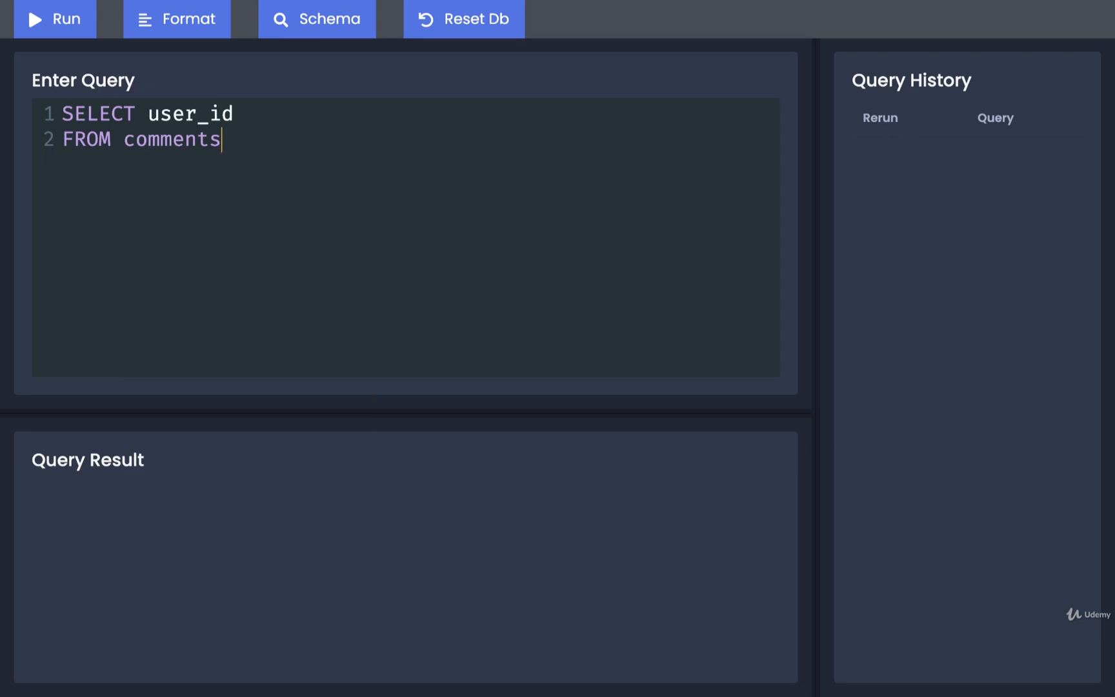
{"action": "type", "text": "GROU"}
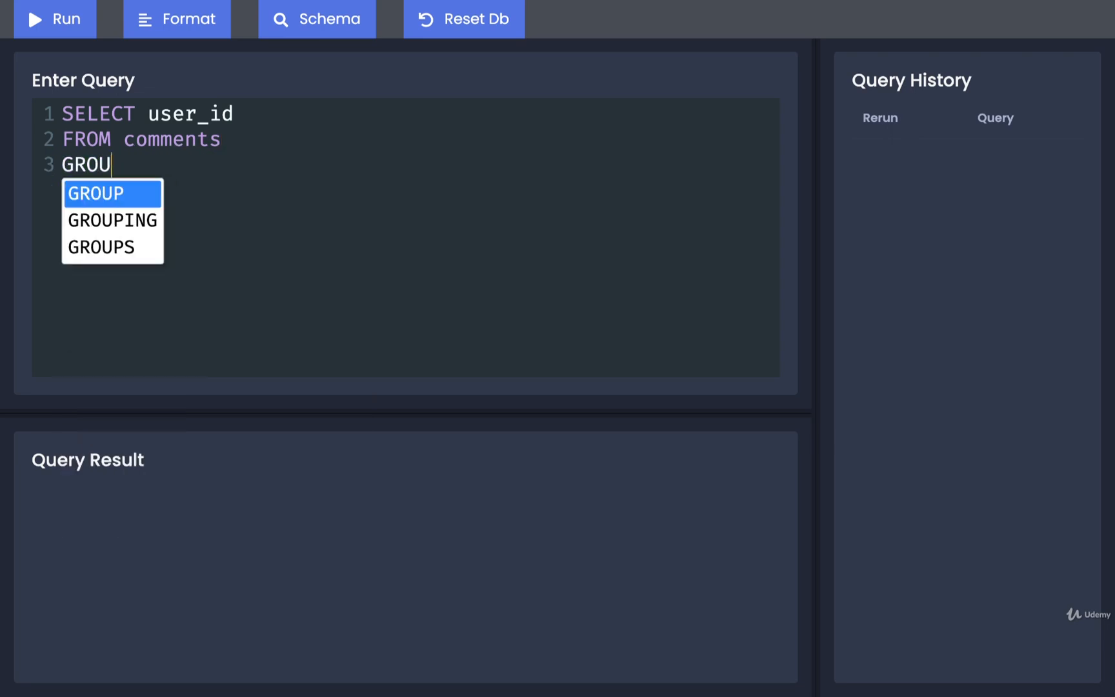
{"action": "type", "text": "P BY user_id;"}
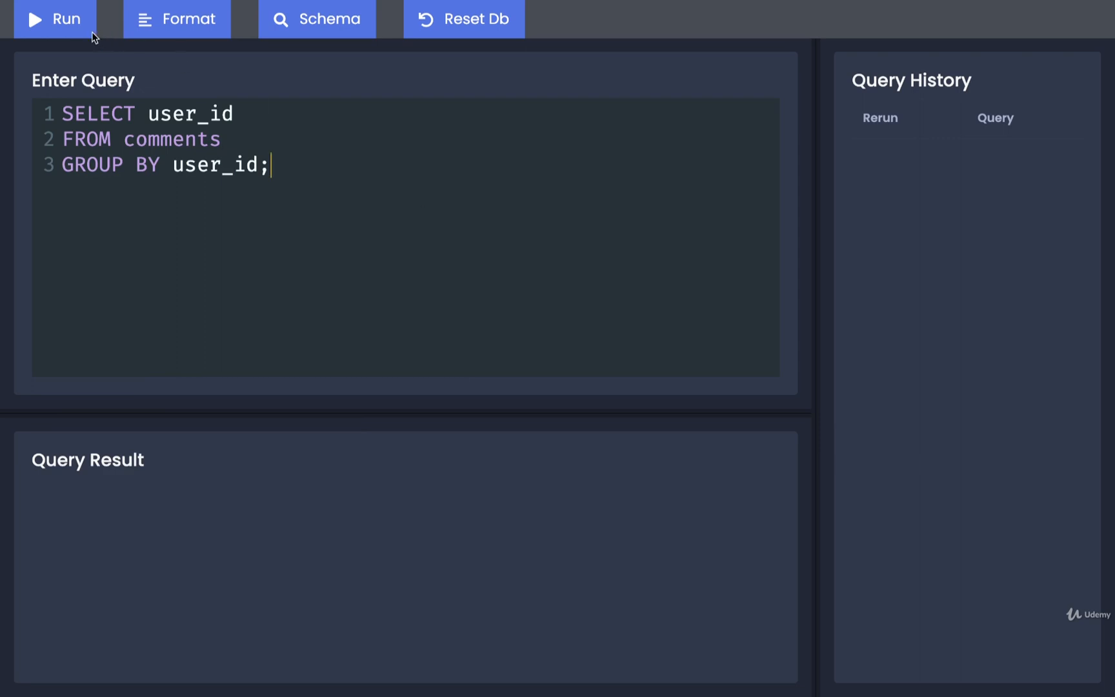
Run the grouped query, then highlight GROUP BY, the user_id result header and comments
{"action": "left_click", "coordinate": [54, 19]}
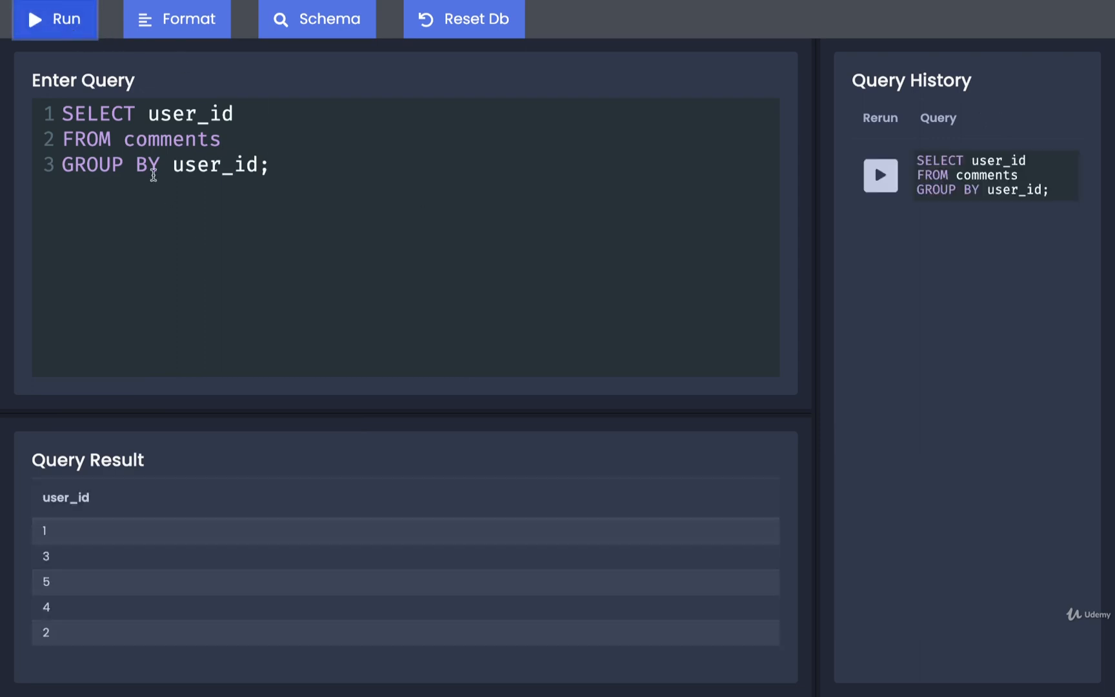
{"action": "double_click", "coordinate": [92, 165]}
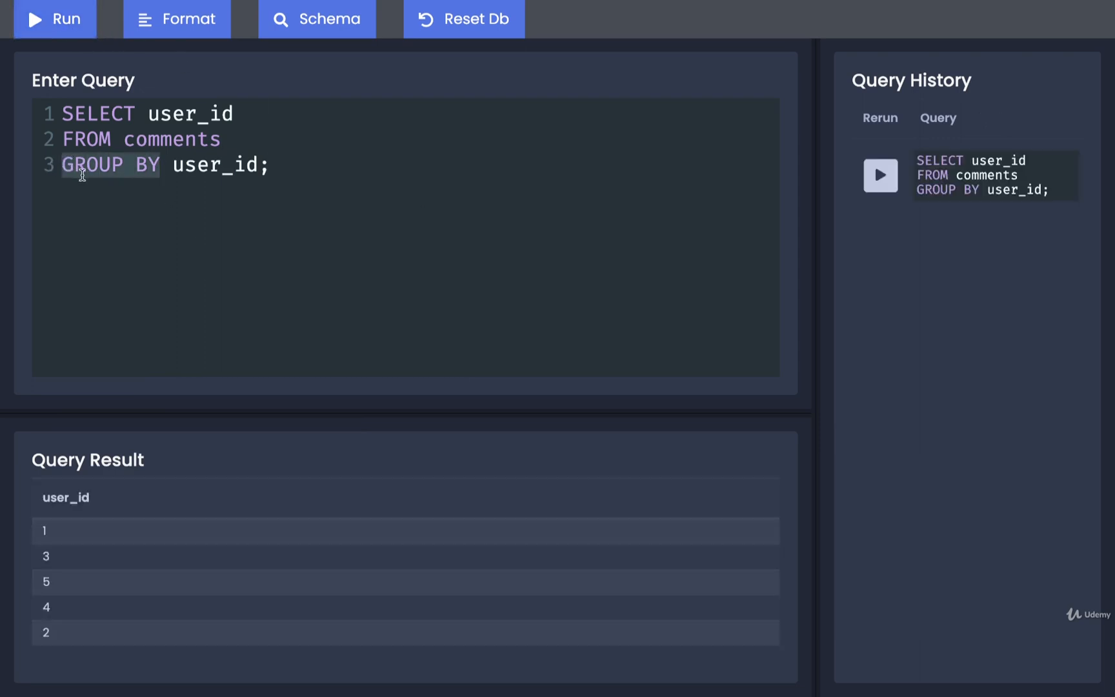
{"action": "mouse_move", "coordinate": [307, 411]}
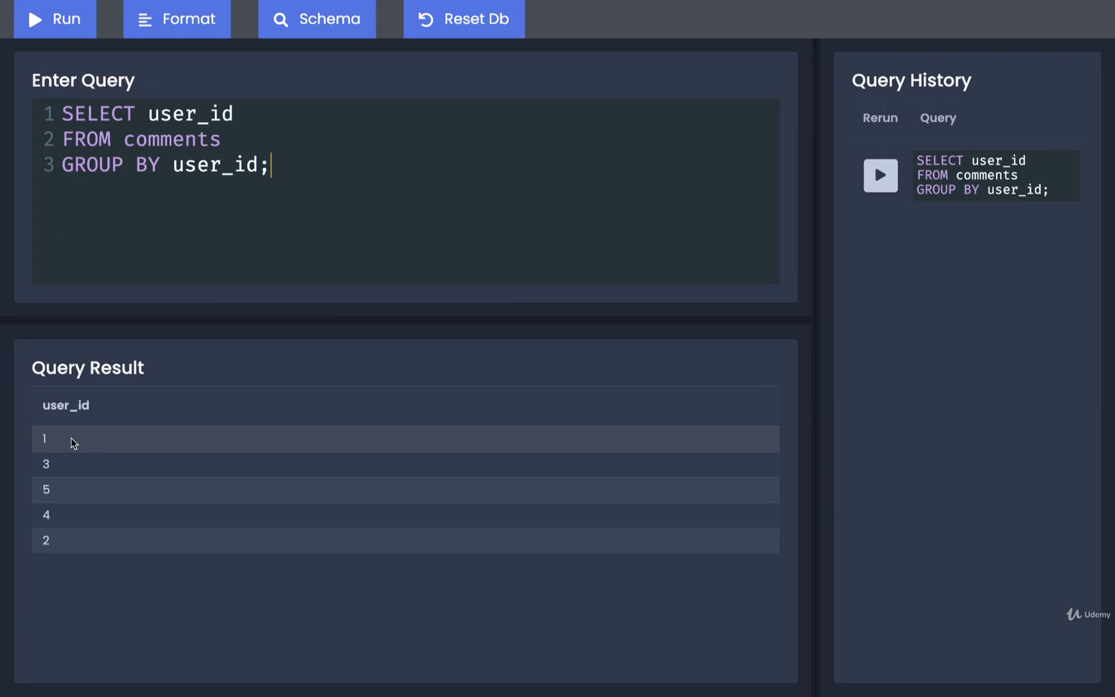
{"action": "double_click", "coordinate": [64, 405]}
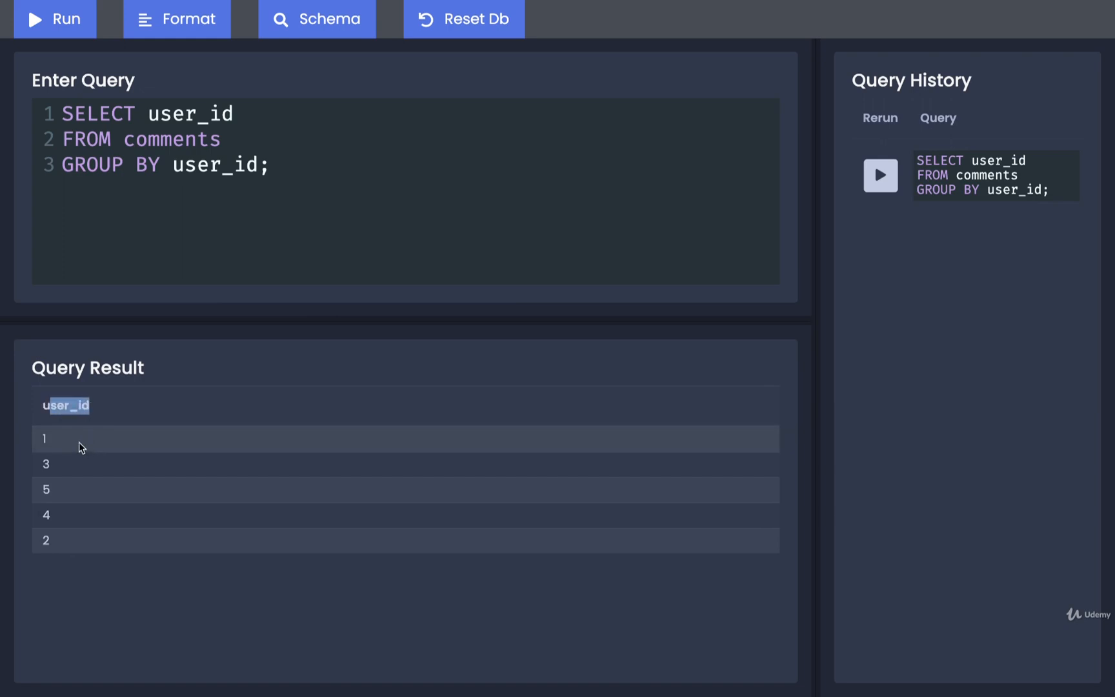
{"action": "mouse_move", "coordinate": [96, 495]}
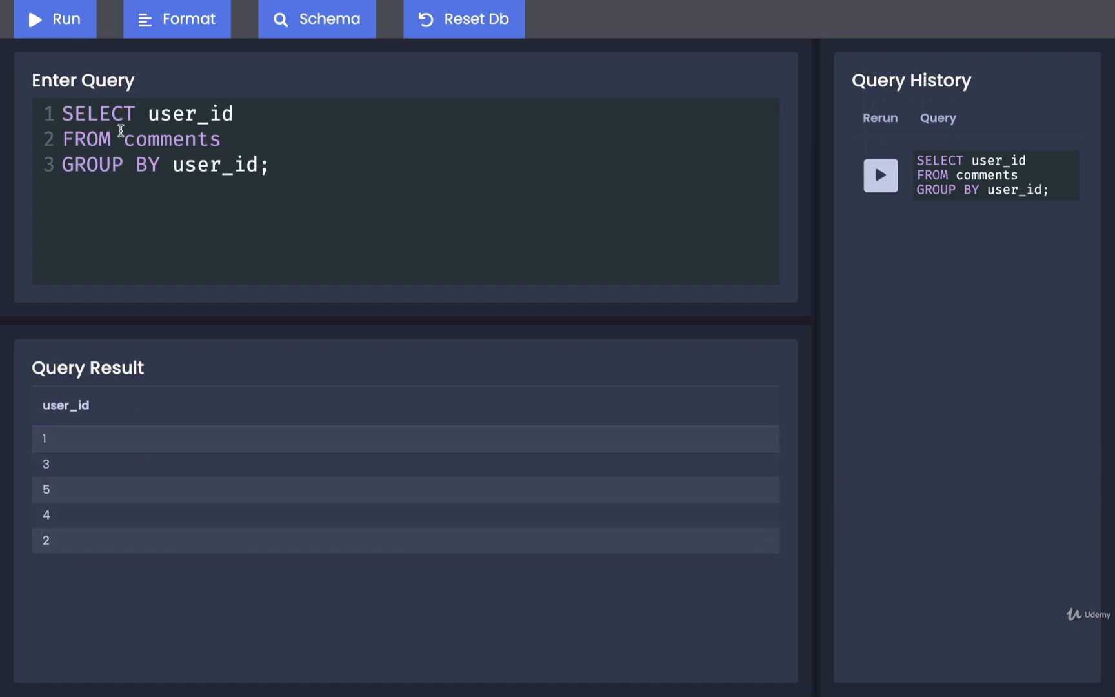
{"action": "double_click", "coordinate": [172, 139]}
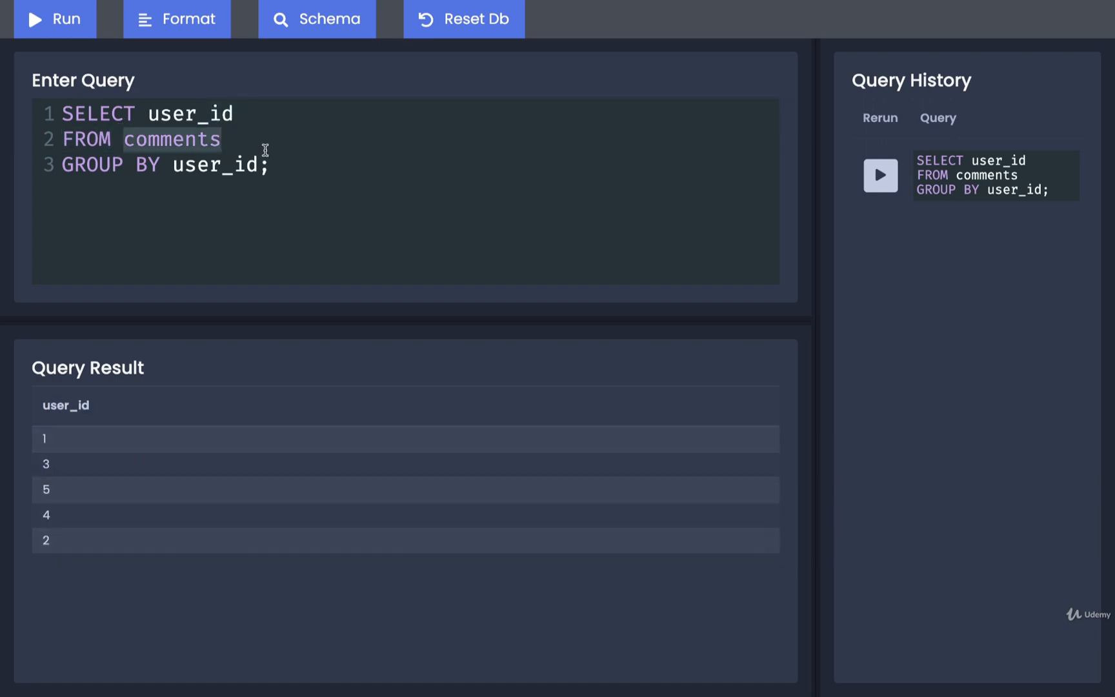
{"action": "mouse_move", "coordinate": [101, 577]}
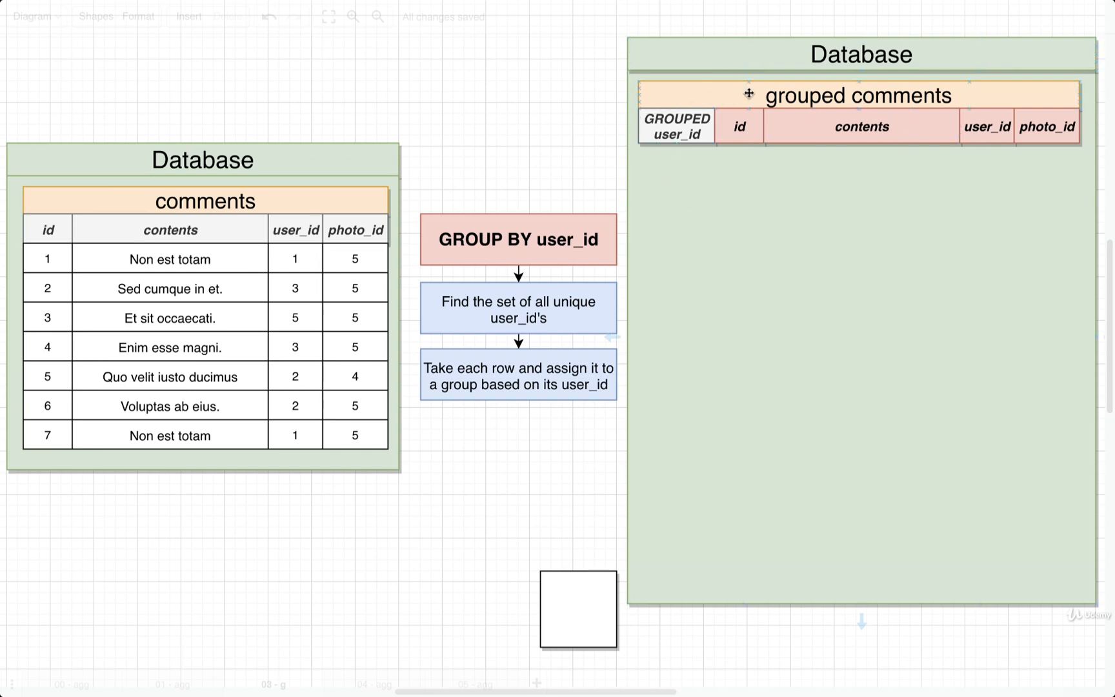
{"action": "left_click", "coordinate": [858, 96]}
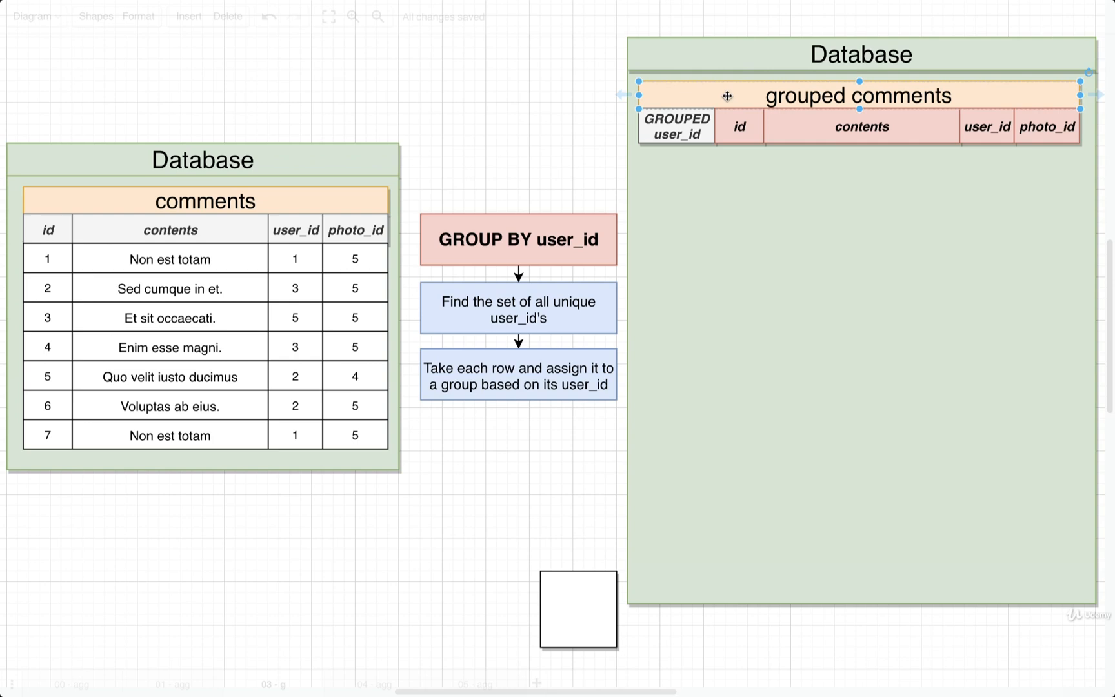
{"action": "left_click", "coordinate": [518, 239]}
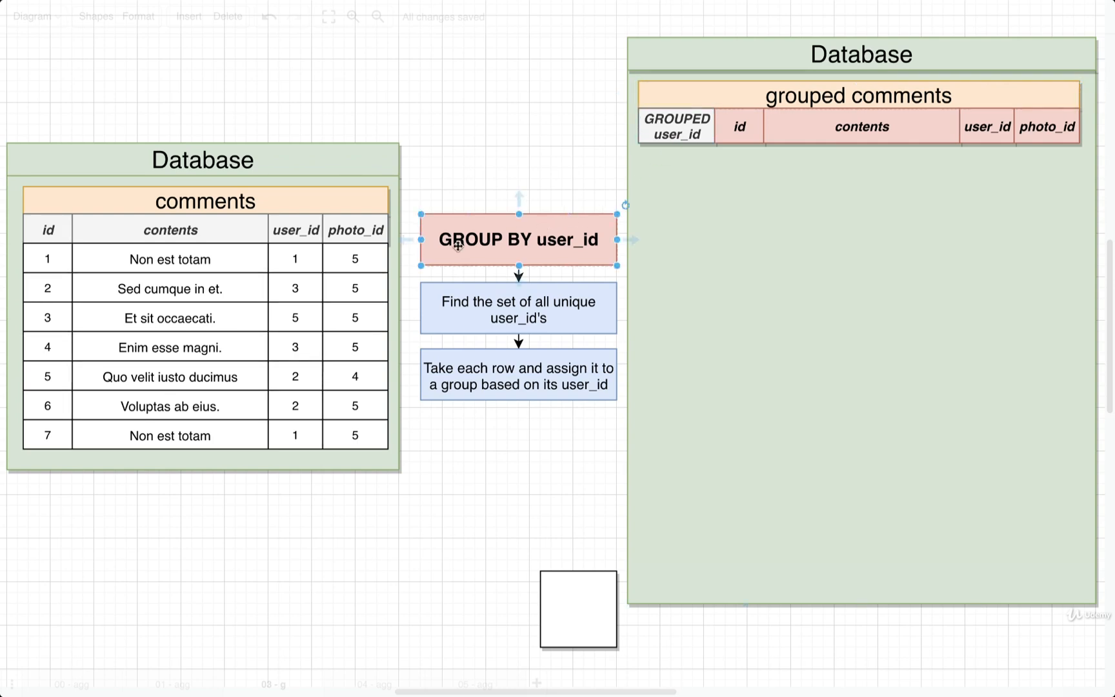
{"action": "left_click", "coordinate": [675, 126]}
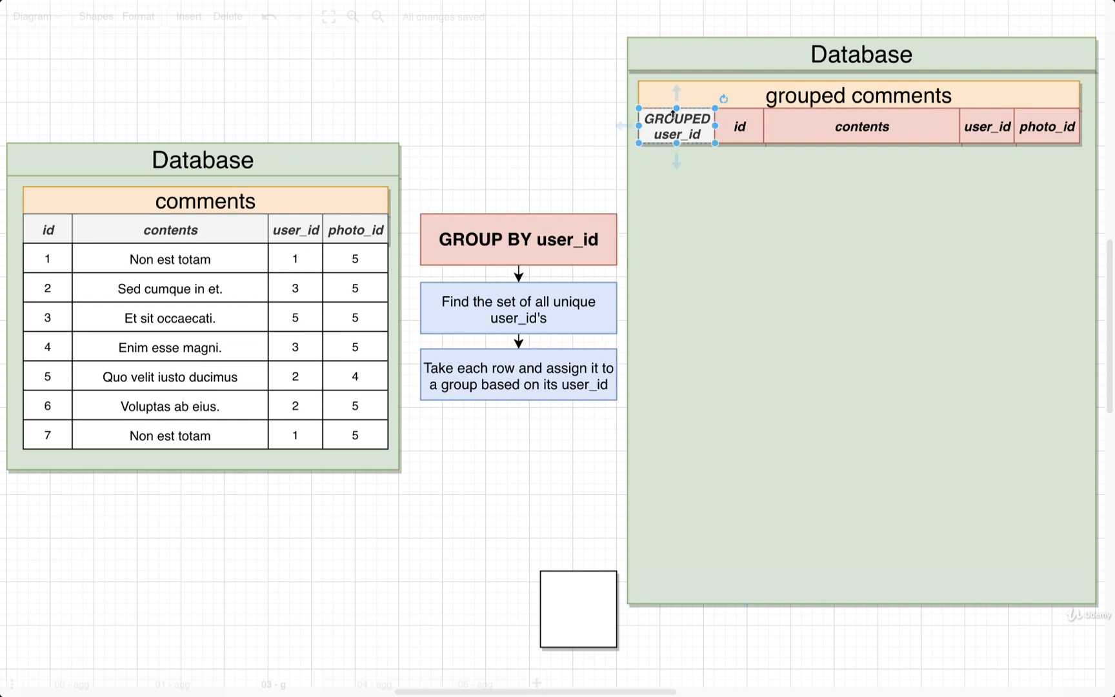
{"action": "mouse_move", "coordinate": [581, 184]}
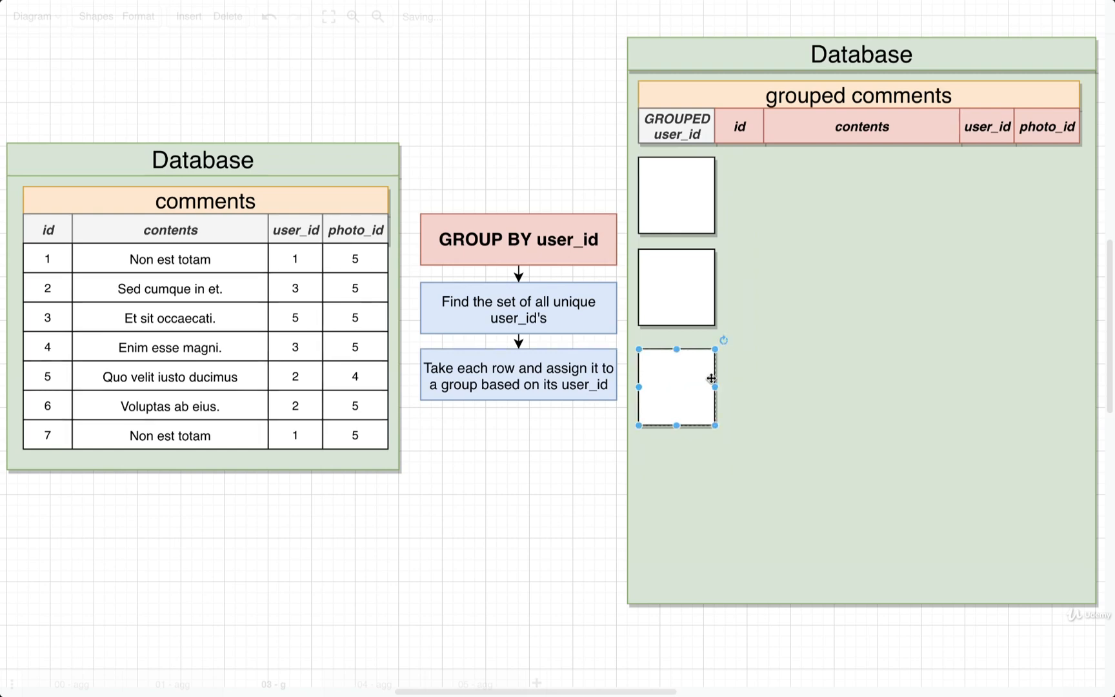
Place a blank box and the box labelled 5 in the GROUPED user_id column
{"action": "left_click_drag", "start_coordinate": [676, 384], "coordinate": [682, 486]}
{"action": "type", "text": "3"}
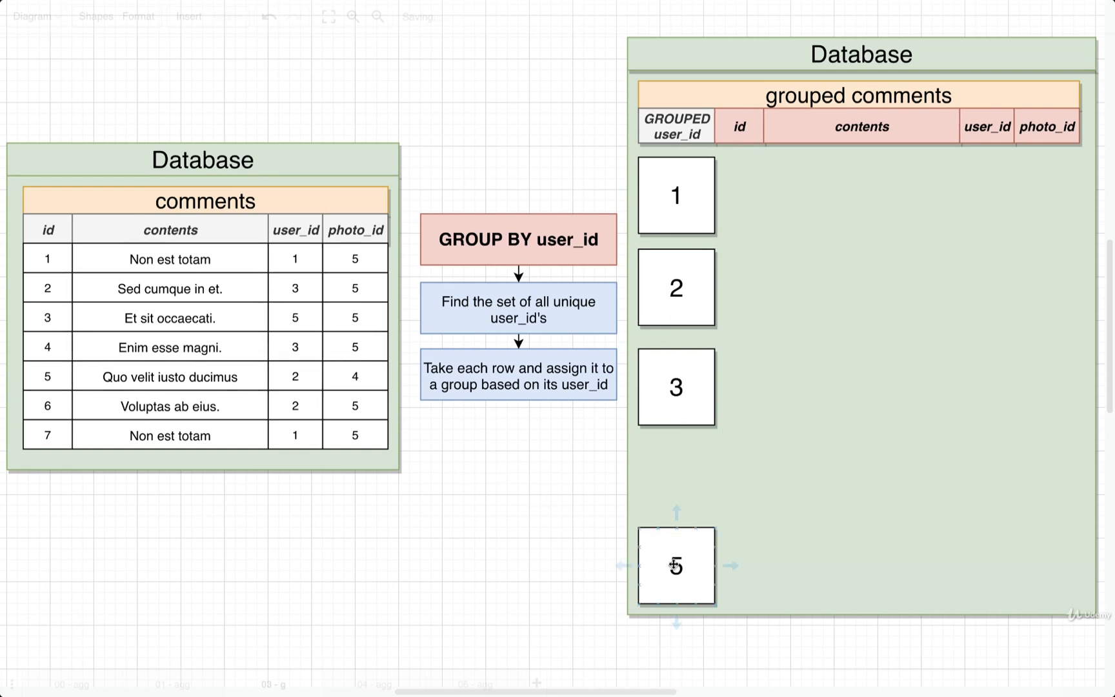
{"action": "left_click_drag", "start_coordinate": [675, 565], "coordinate": [675, 476]}
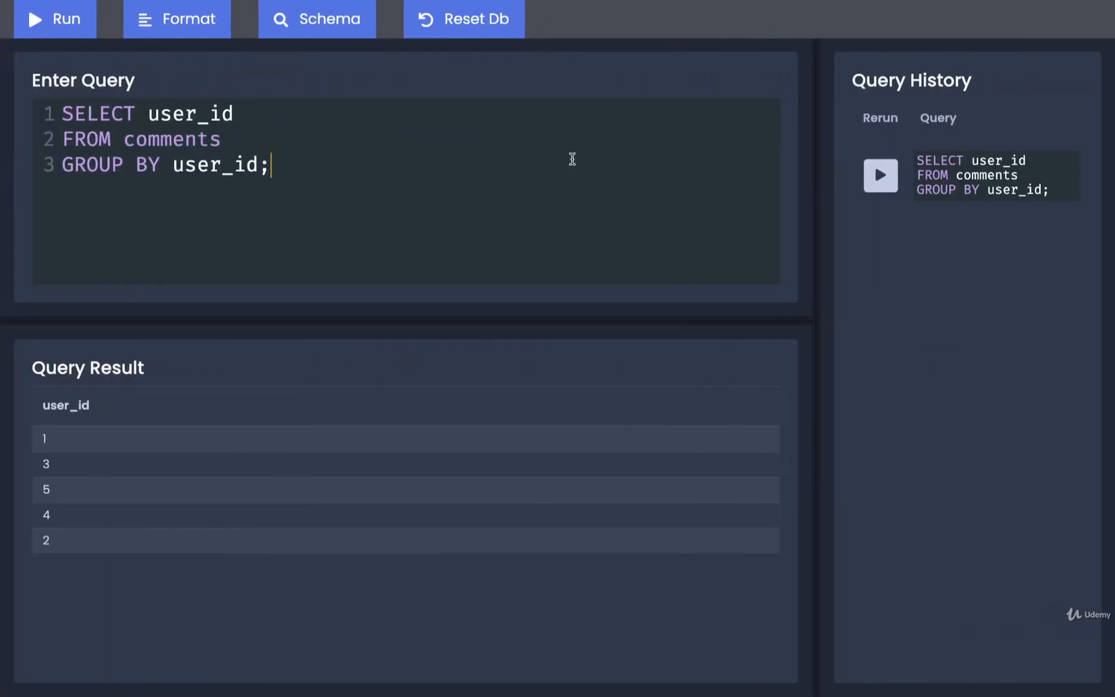
Replace user_id with contents in the SELECT line and run the query
{"action": "double_click", "coordinate": [189, 113]}
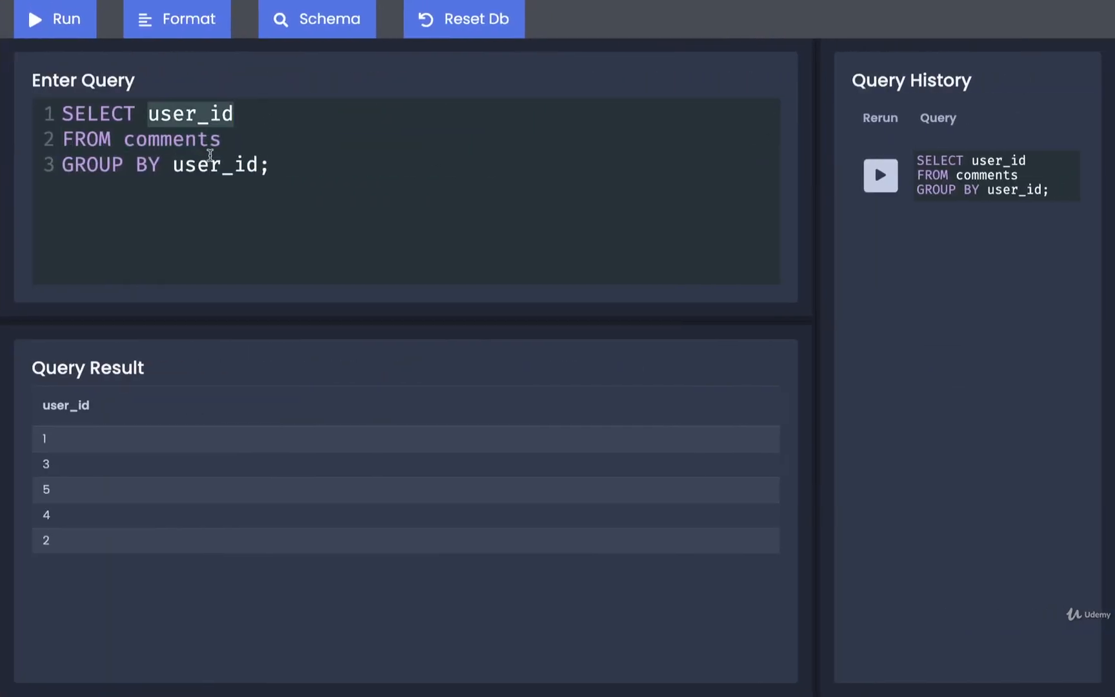
{"action": "type", "text": "content"}
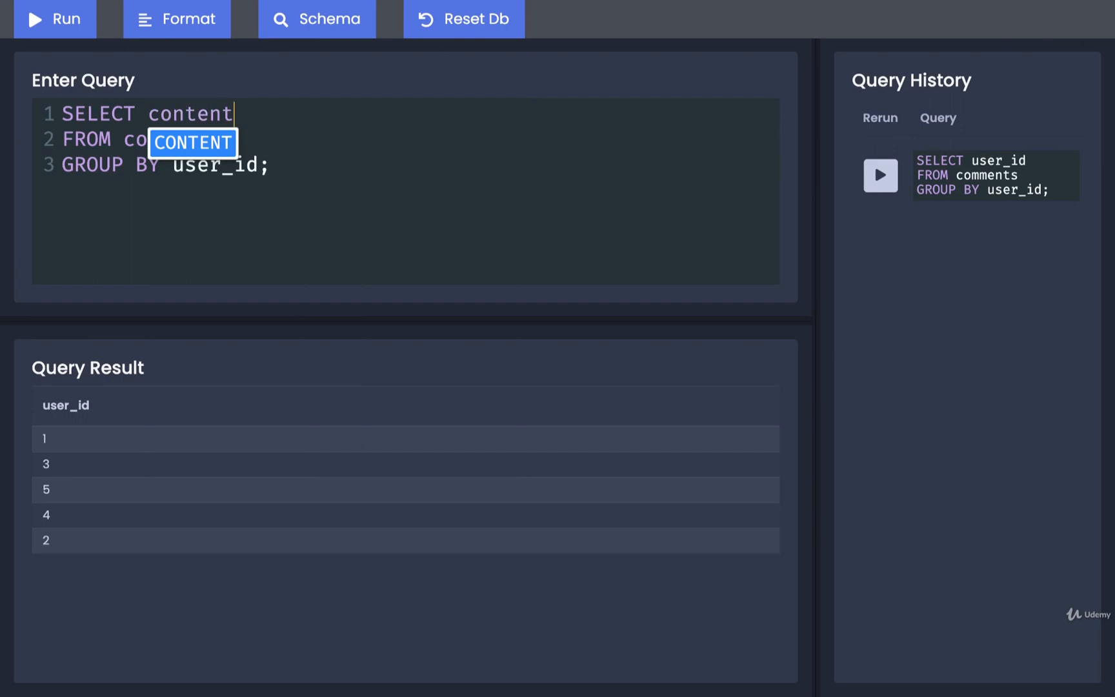
{"action": "left_click", "coordinate": [54, 19]}
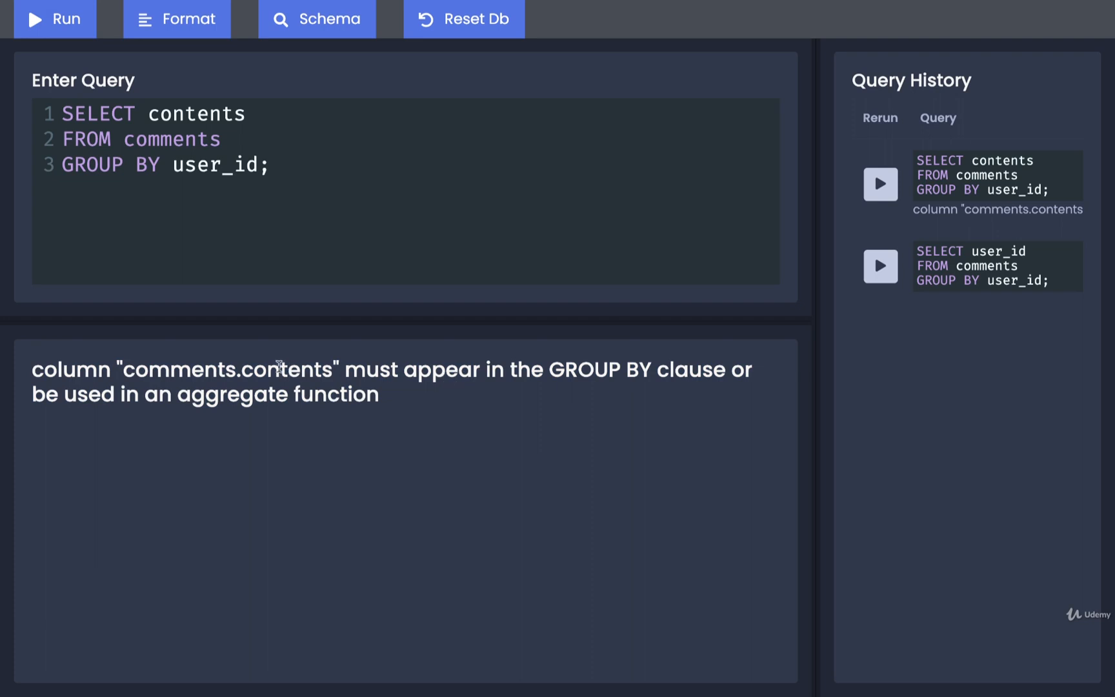
{"action": "double_click", "coordinate": [599, 369]}
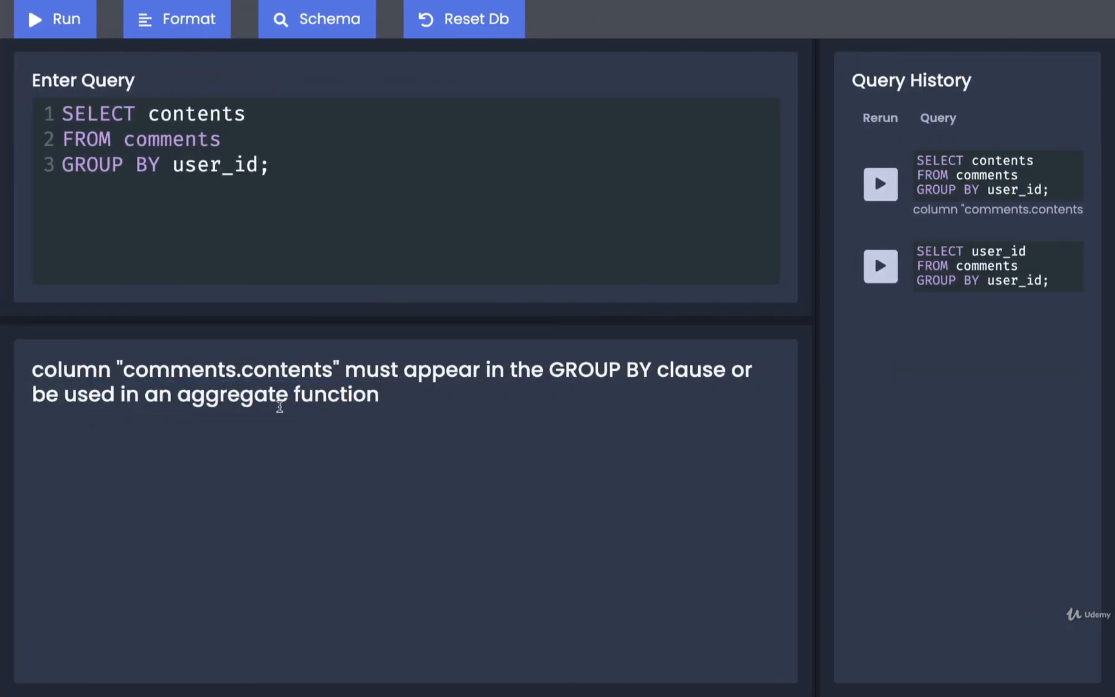
{"action": "mouse_move", "coordinate": [409, 404]}
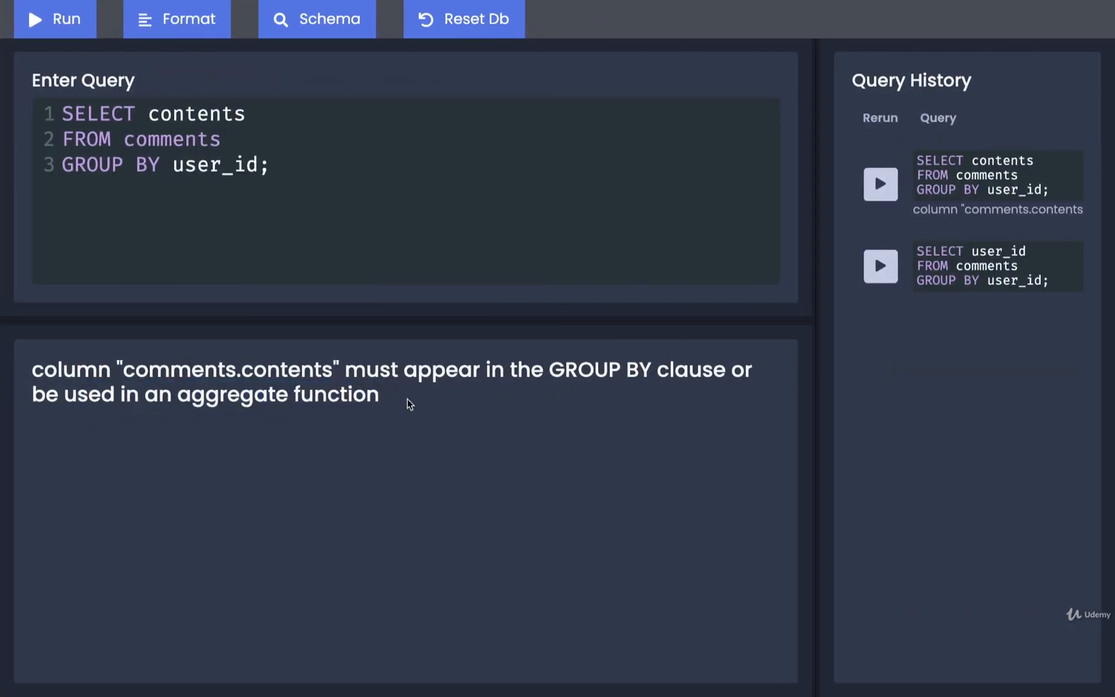